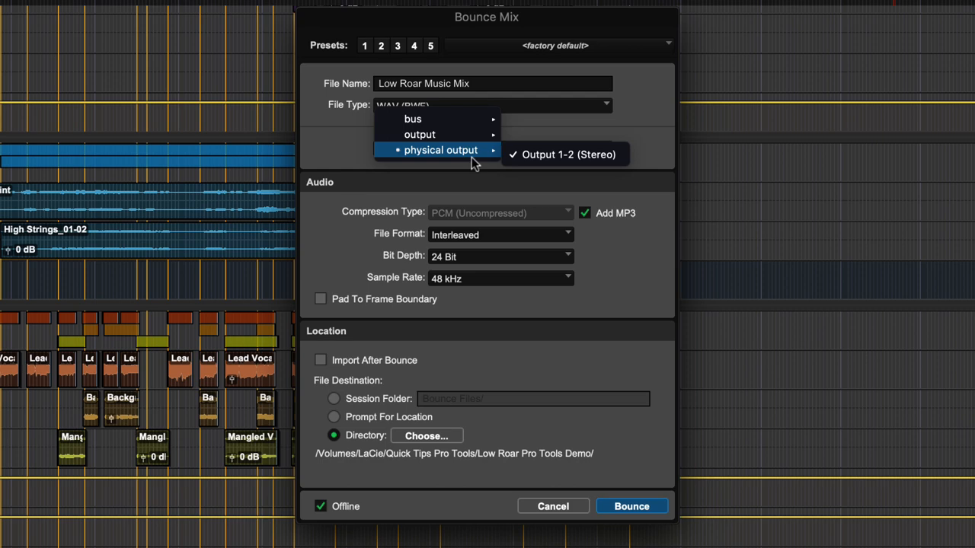
Set the bounce source to physical Output 1-2 (Stereo).
left_click(566, 156)
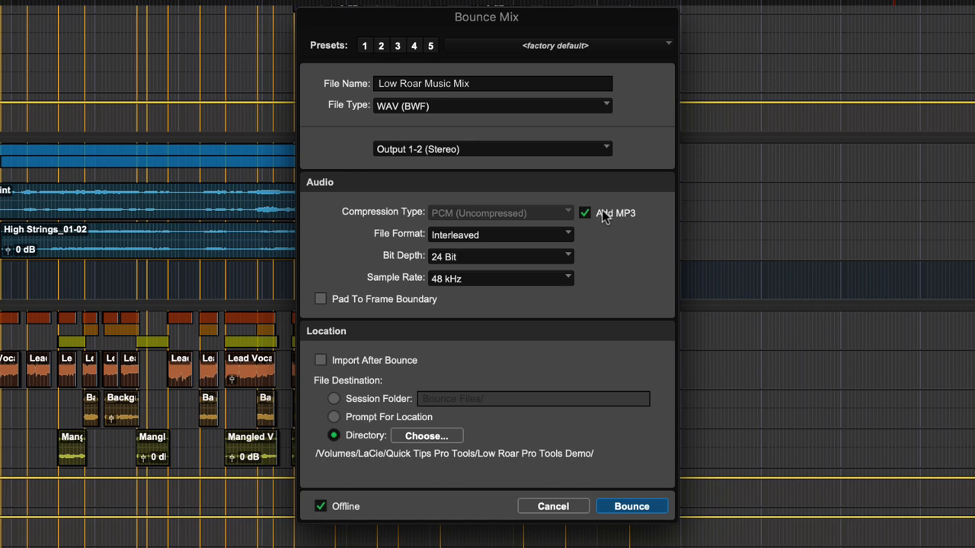
left_click(500, 234)
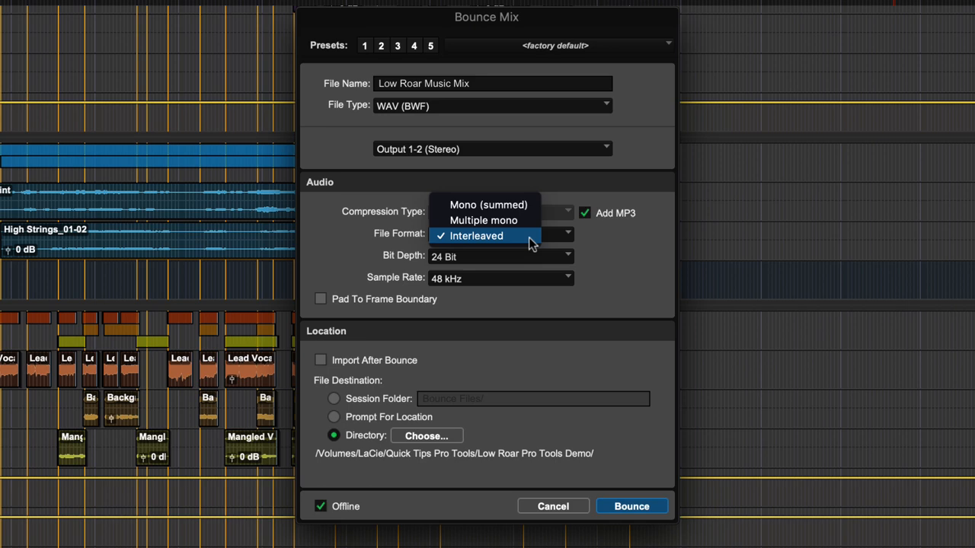
left_click(475, 235)
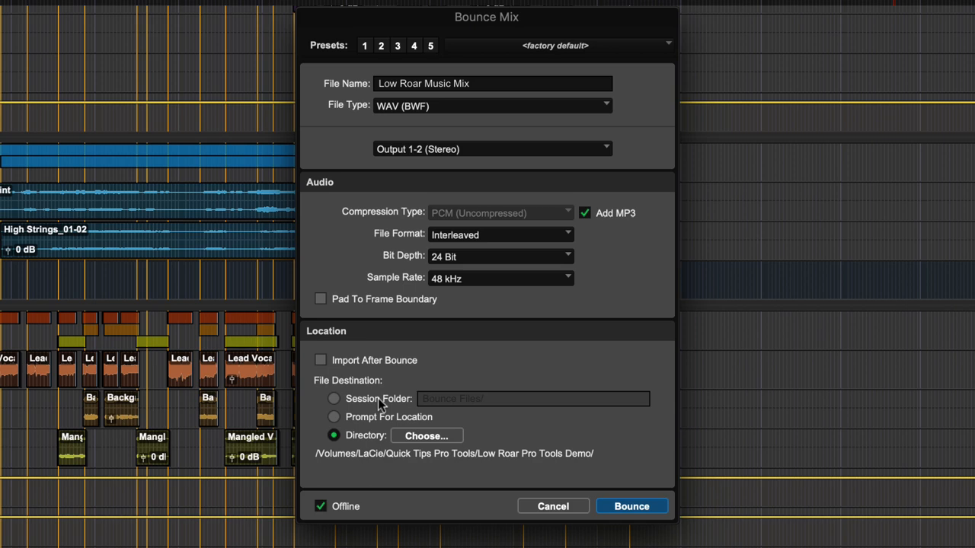
left_click(333, 399)
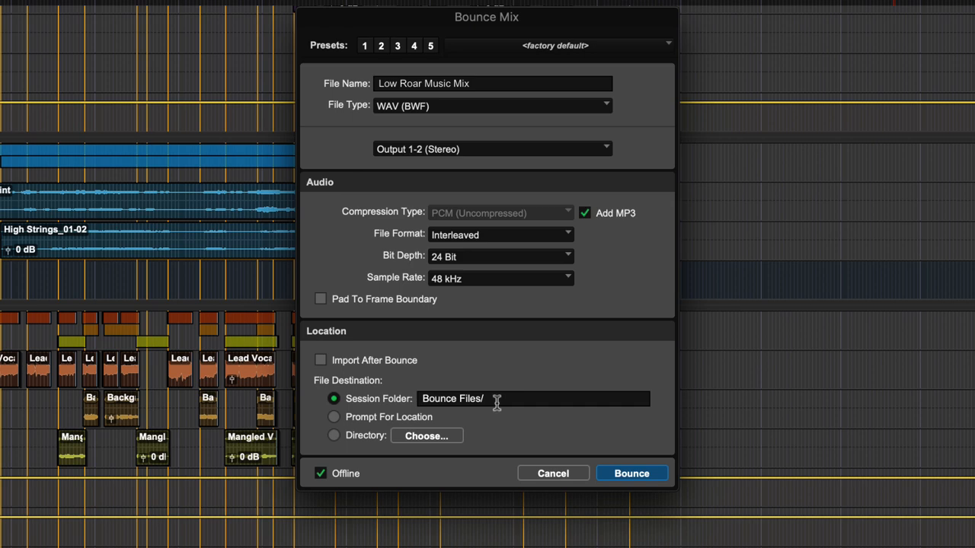
left_click(333, 417)
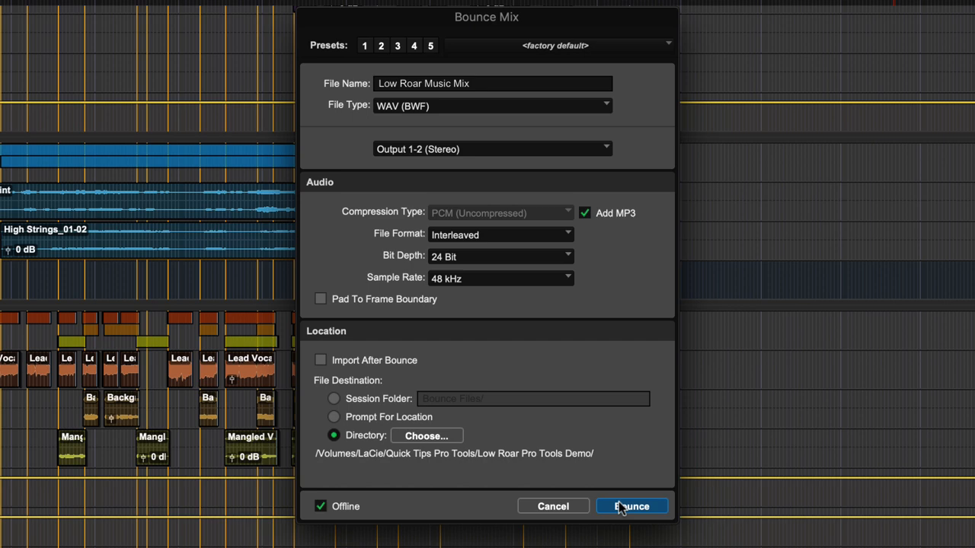
mouse_move(364, 46)
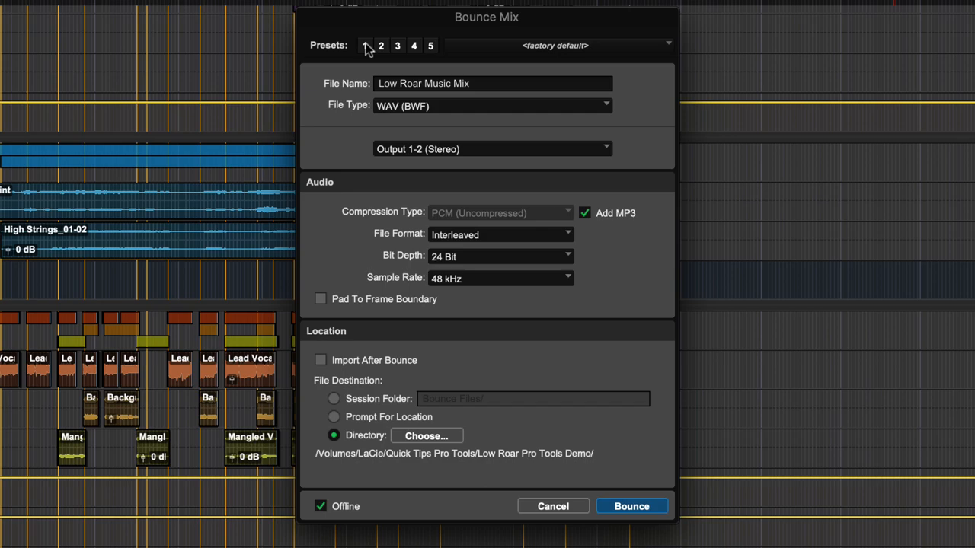